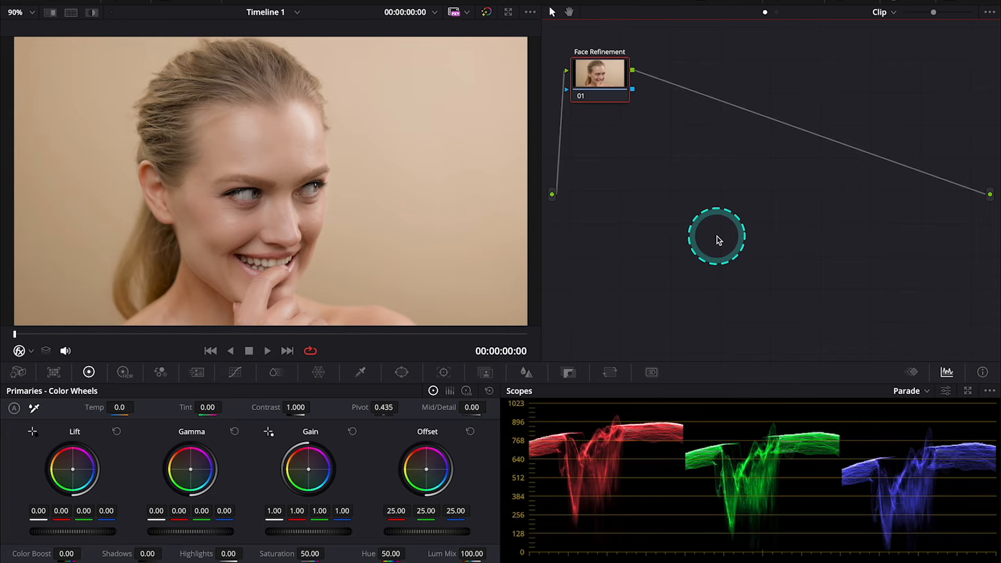
Open the Effects library and search 'fa' to find the Face Refinement effect
{"action": "left_click", "coordinate": [716, 236]}
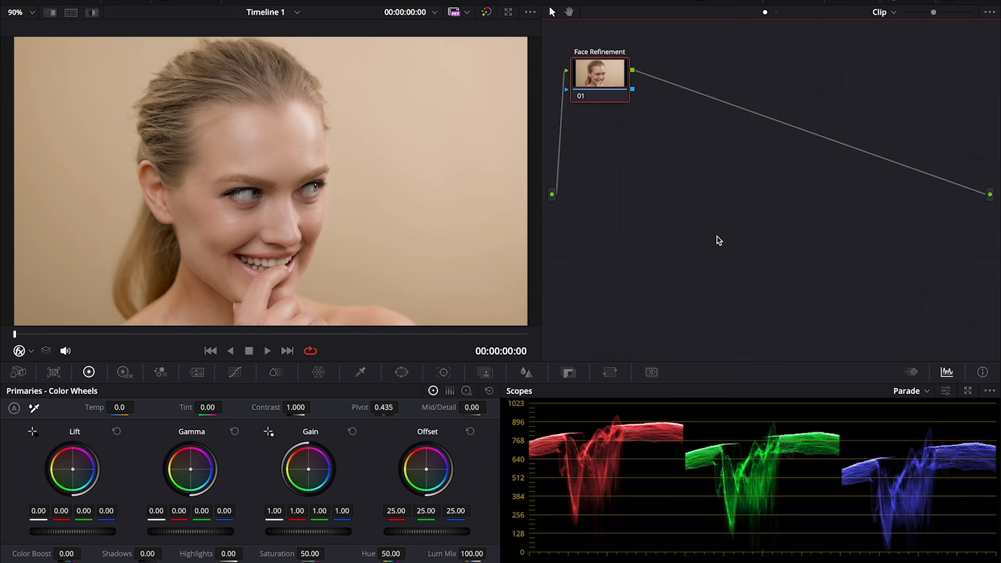
{"action": "left_click", "coordinate": [267, 350]}
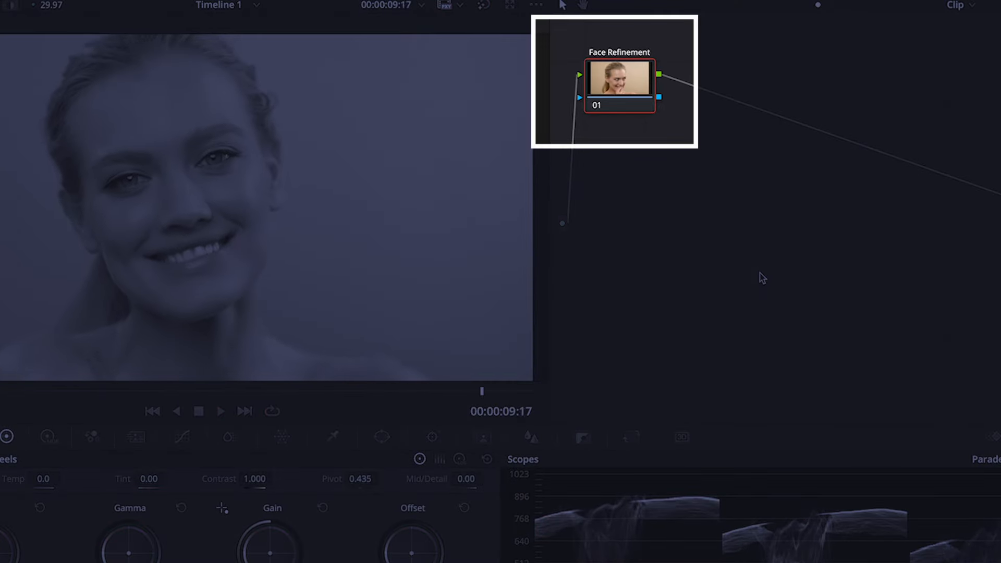
{"action": "left_click", "coordinate": [887, 10]}
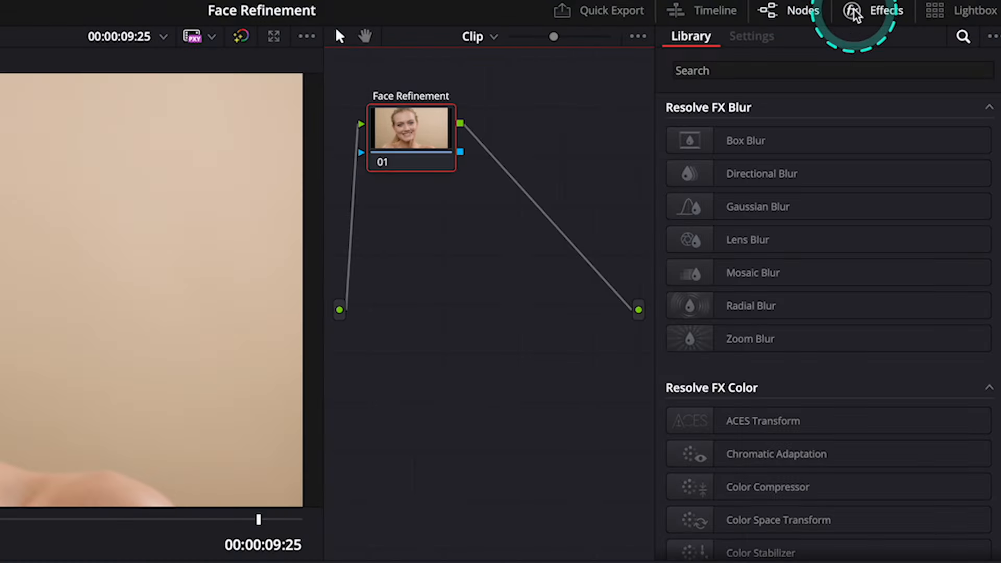
{"action": "type", "text": "face"}
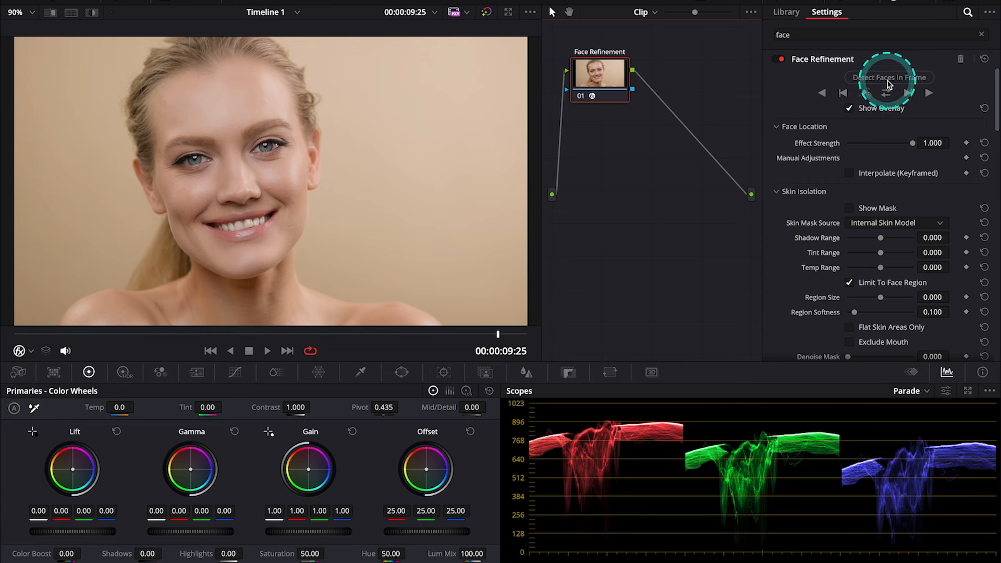
Run Detect Faces In Frame so the woman's face gets a tracking box
{"action": "left_click", "coordinate": [890, 78]}
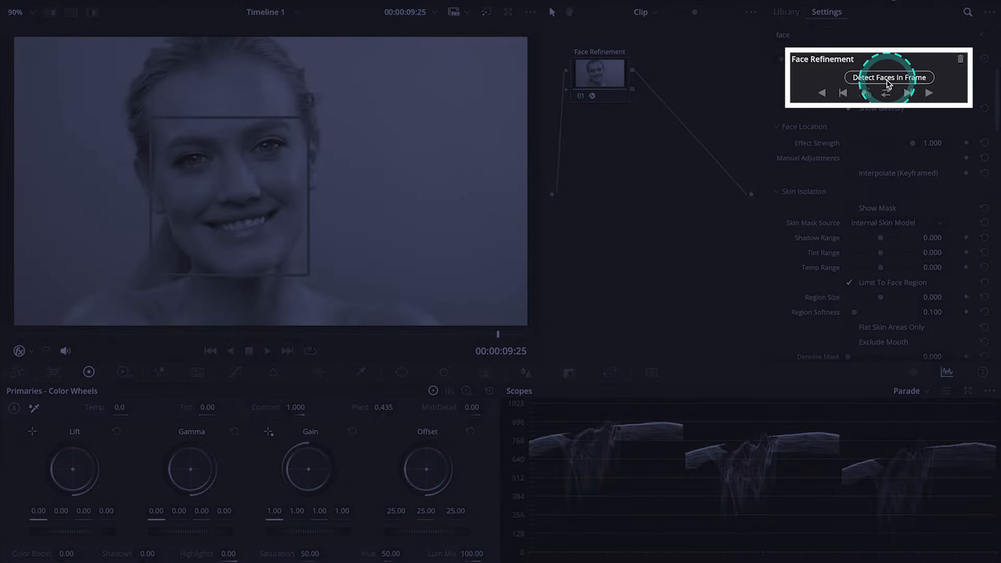
{"action": "left_click", "coordinate": [889, 77]}
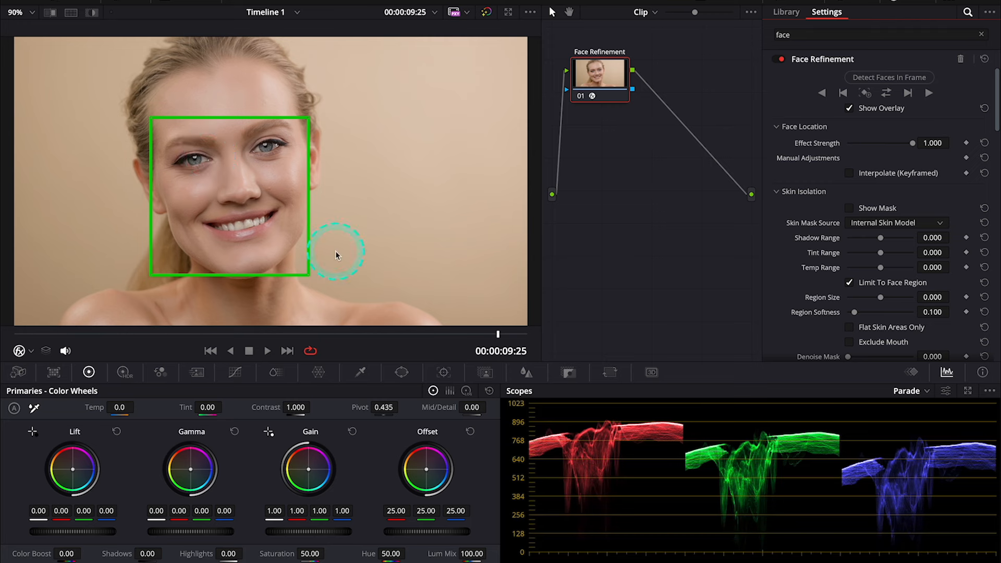
{"action": "mouse_move", "coordinate": [118, 151]}
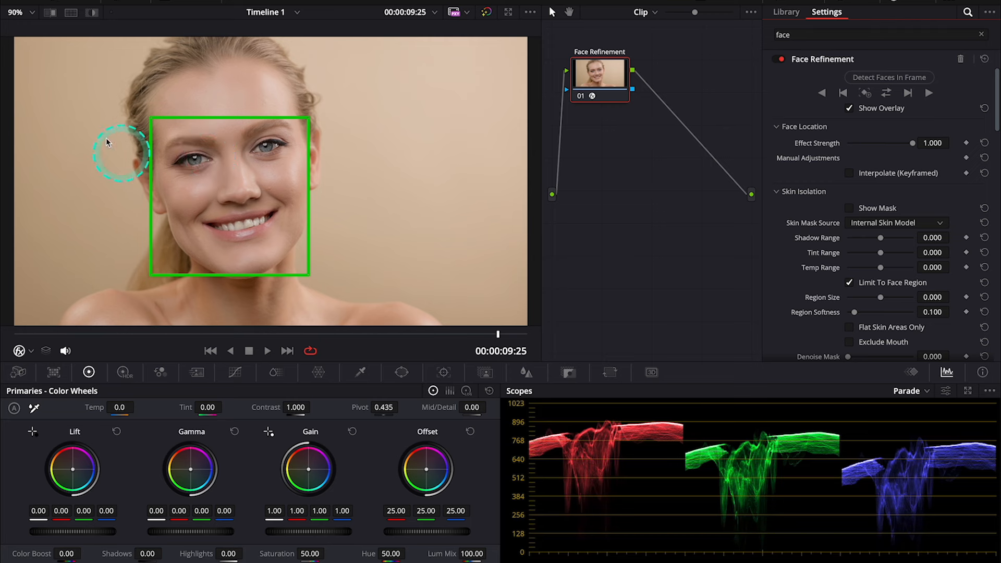
{"action": "mouse_move", "coordinate": [464, 171]}
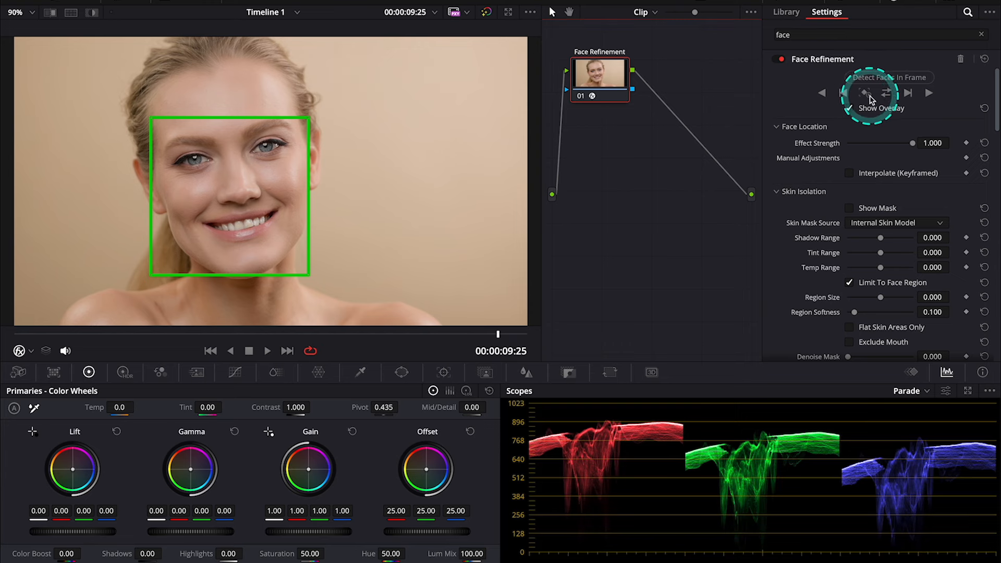
Show the face landmarks and drag a jawline point to fit the face contour
{"action": "left_click", "coordinate": [865, 93]}
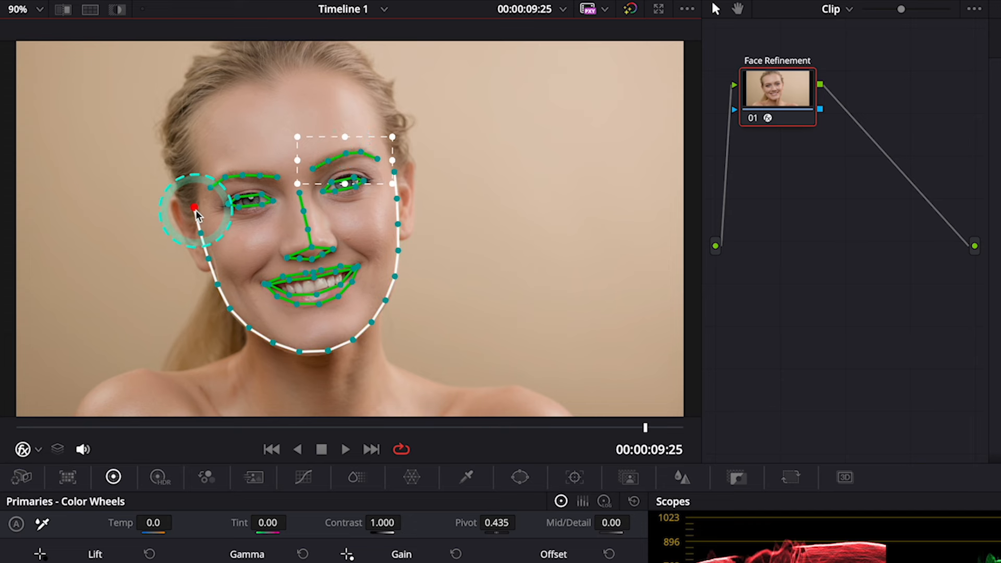
{"action": "left_click_drag", "start_coordinate": [194, 207], "coordinate": [159, 211]}
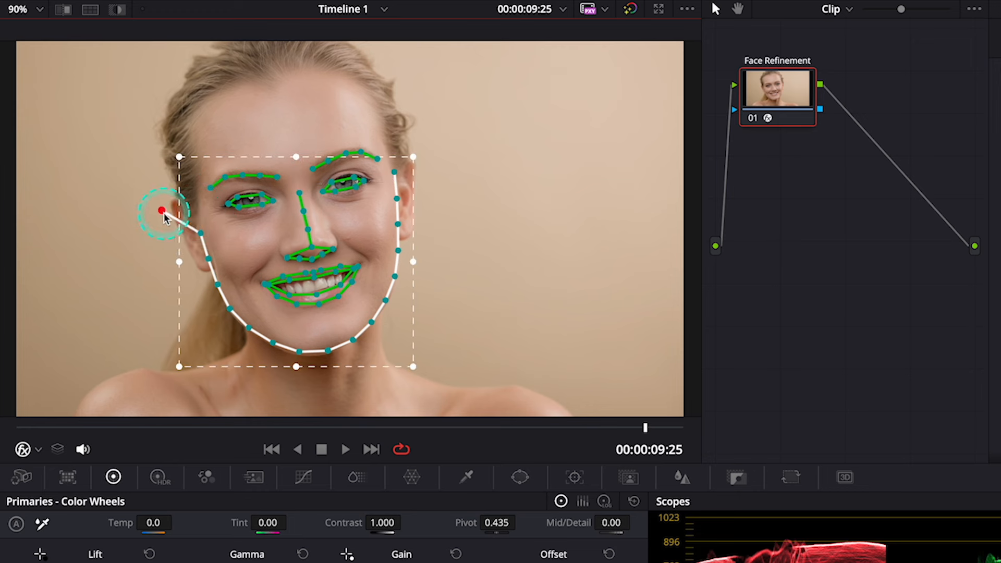
{"action": "mouse_move", "coordinate": [464, 276]}
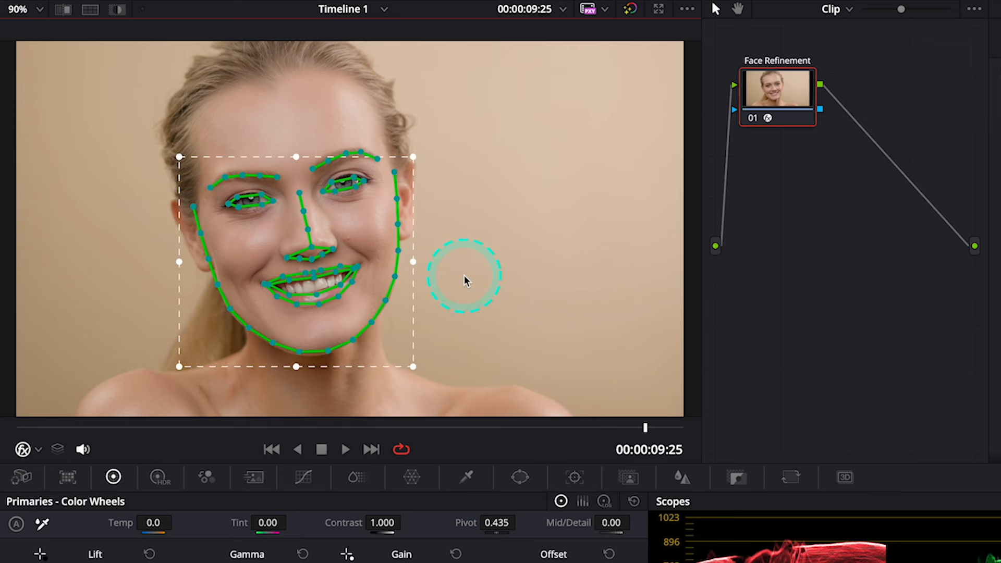
{"action": "mouse_move", "coordinate": [478, 267]}
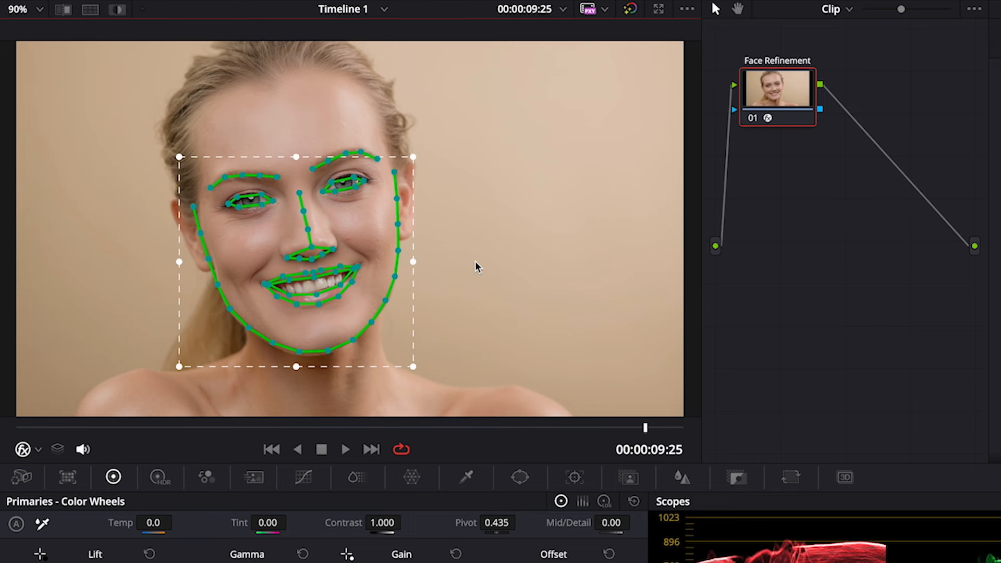
{"action": "left_click", "coordinate": [826, 11]}
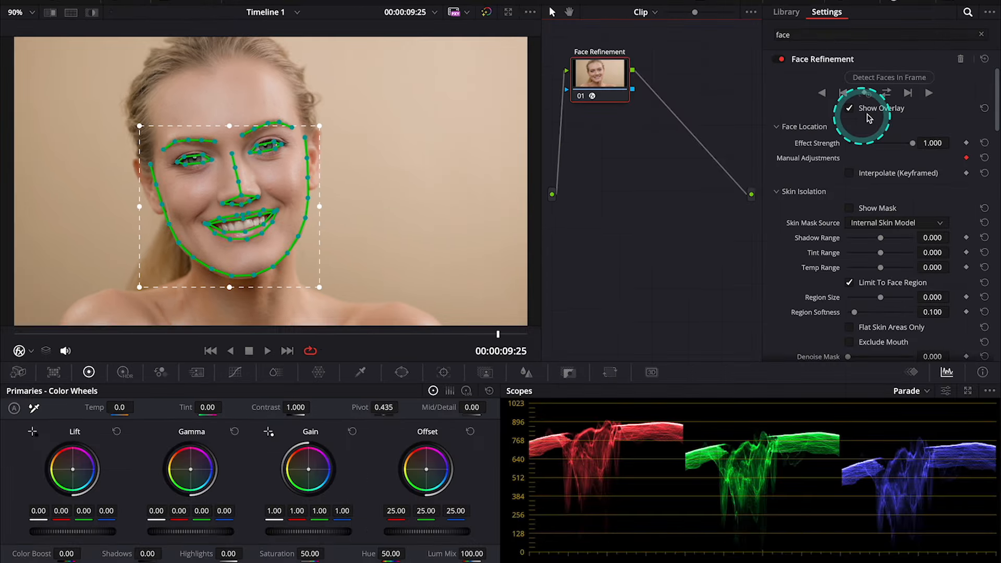
Uncheck Show Overlay and scroll the settings down to Skin Isolation
{"action": "left_click", "coordinate": [888, 77]}
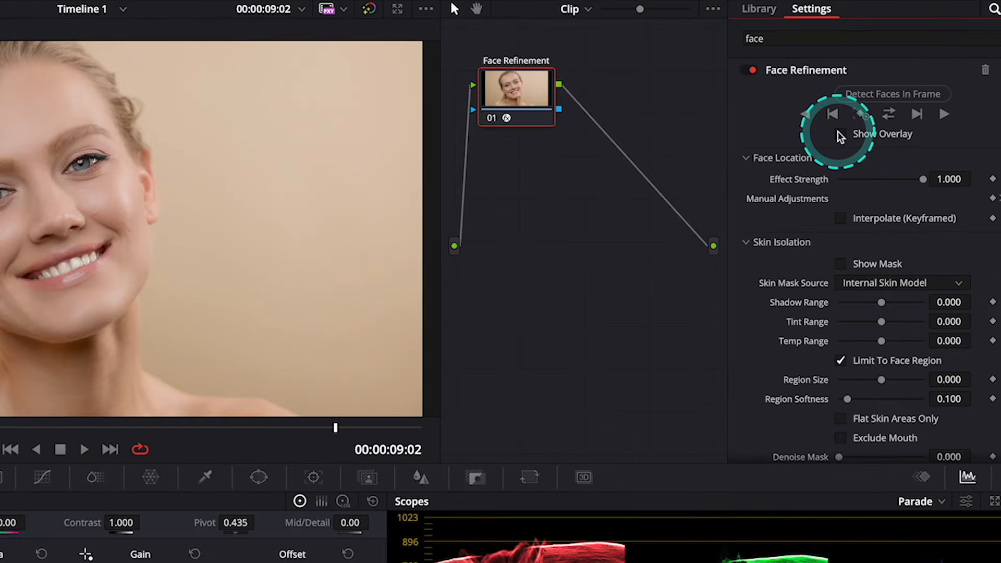
{"action": "scroll", "scroll_direction": "down", "scroll_amount": 3}
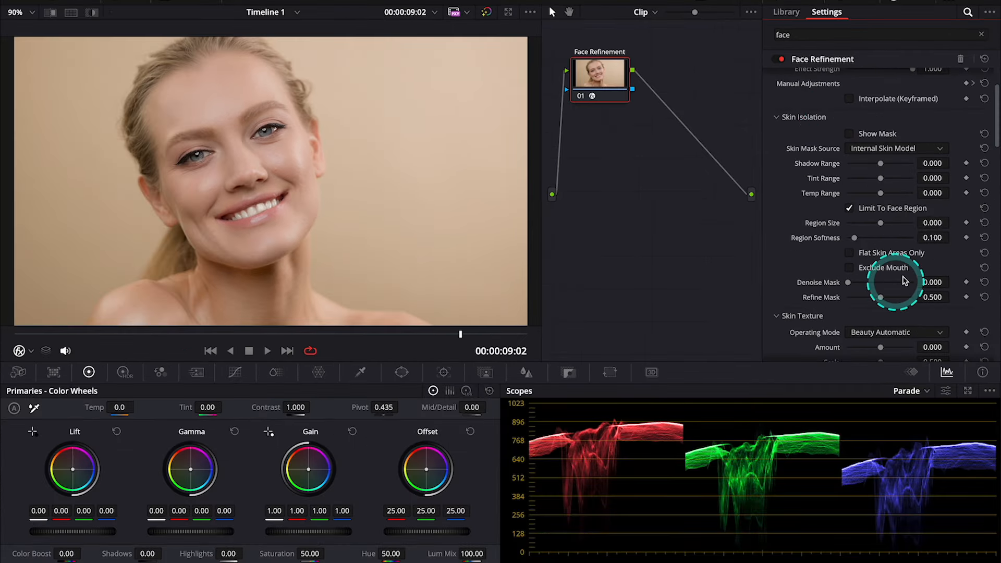
{"action": "mouse_move", "coordinate": [898, 293]}
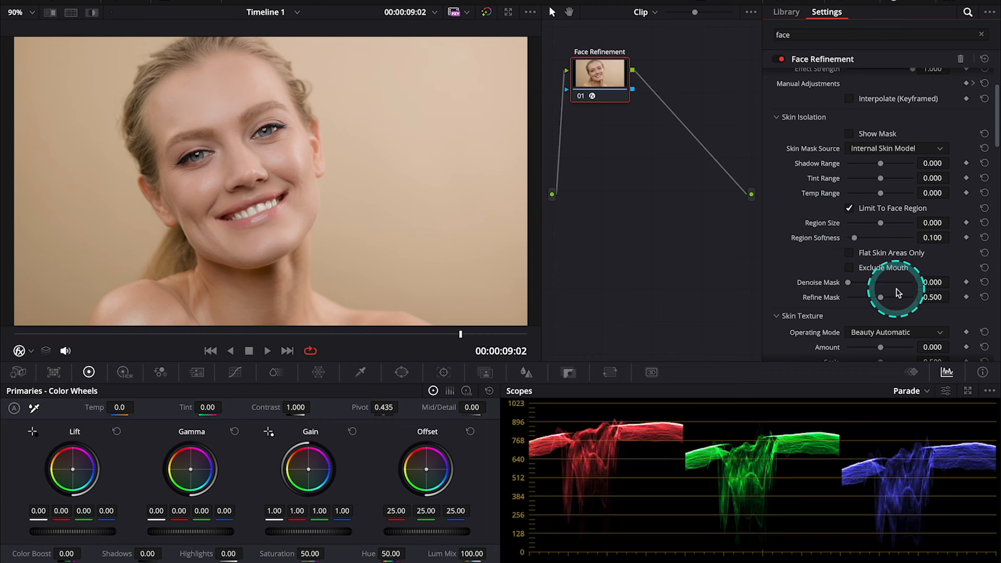
{"action": "mouse_move", "coordinate": [898, 285]}
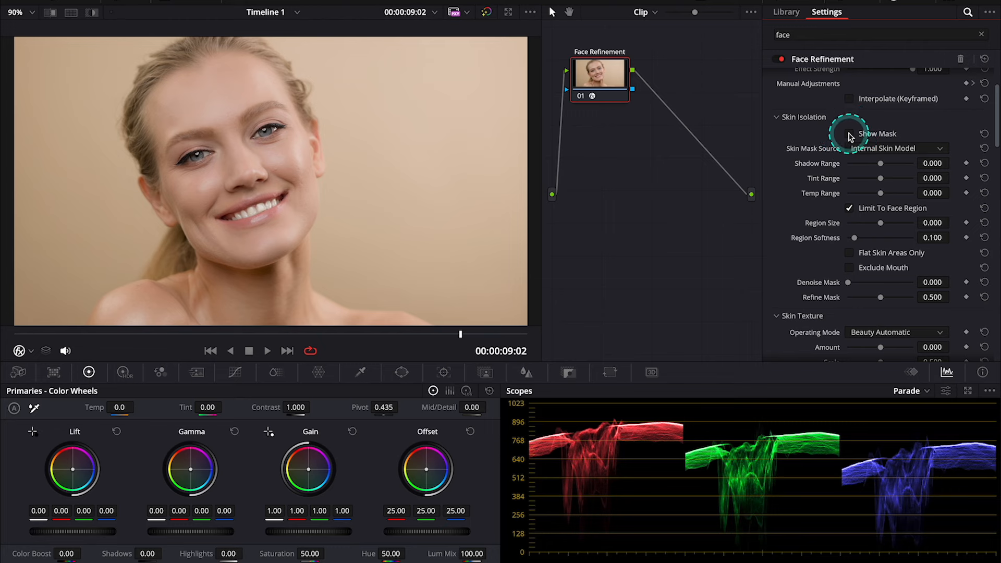
Preview the skin isolation mask while tuning it, then switch back to the normal image
{"action": "left_click", "coordinate": [849, 134]}
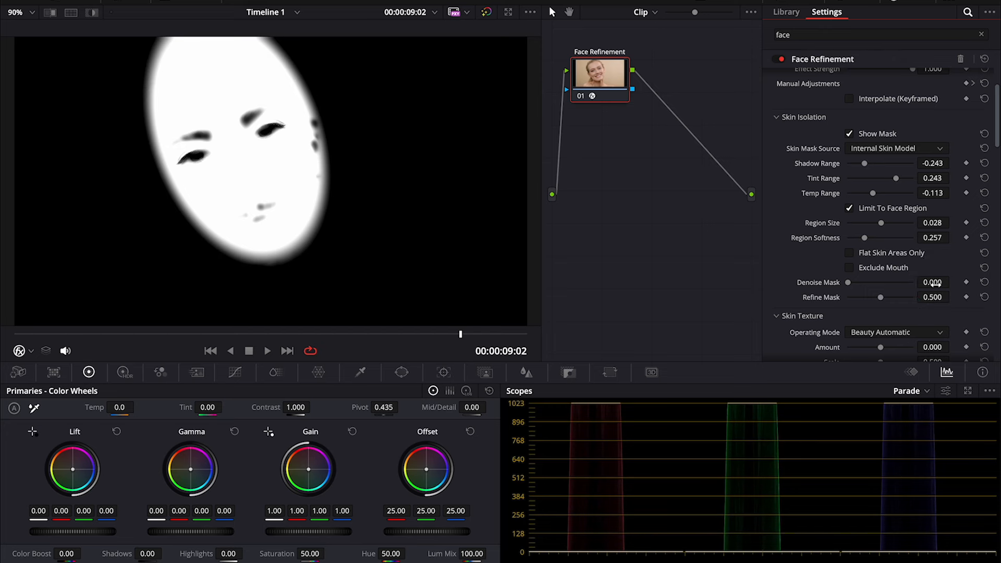
{"action": "left_click", "coordinate": [850, 133]}
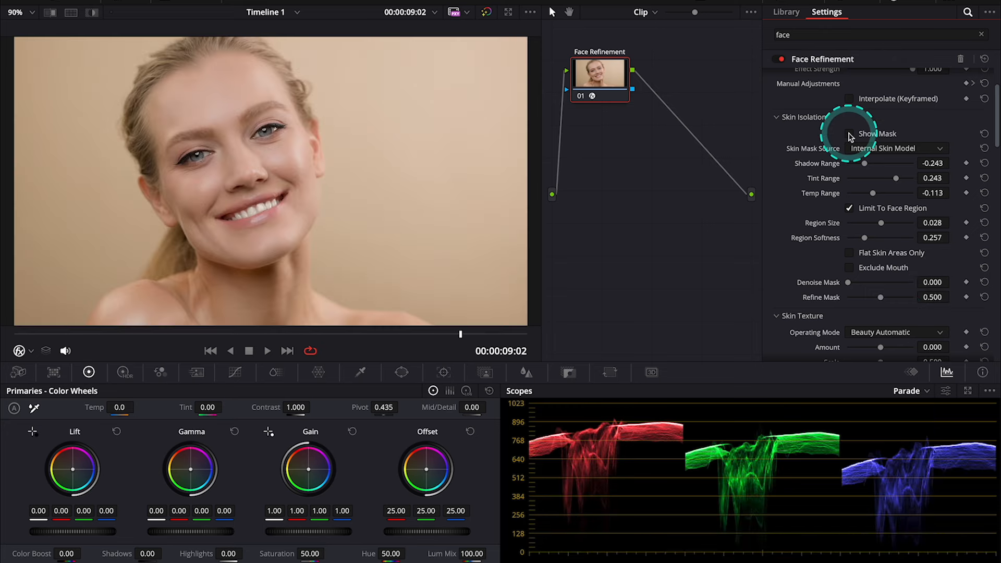
{"action": "mouse_move", "coordinate": [894, 241]}
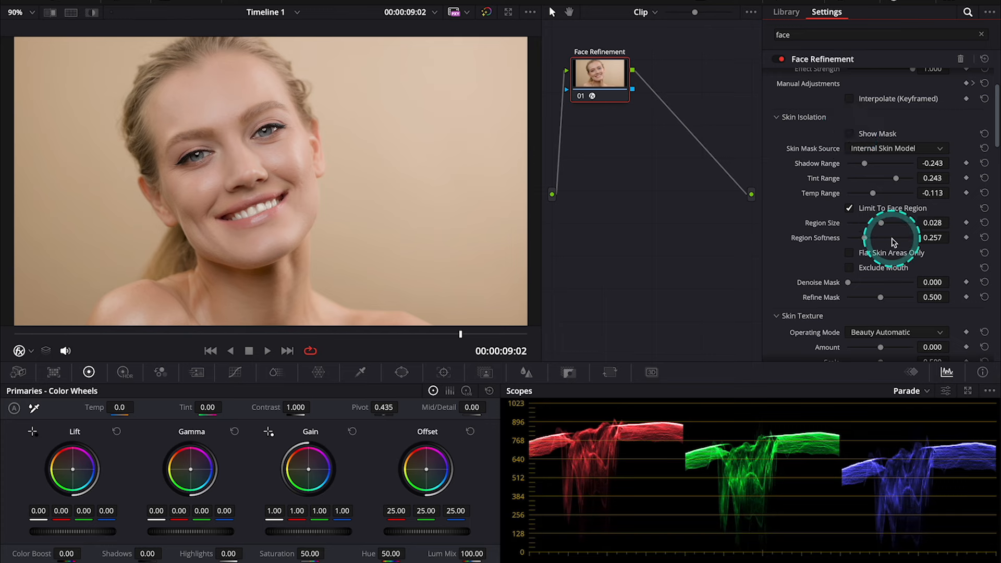
Scroll down through the Face Refinement settings to the skin grading and Side Lighting sections
{"action": "scroll", "scroll_direction": "down", "scroll_amount": 3}
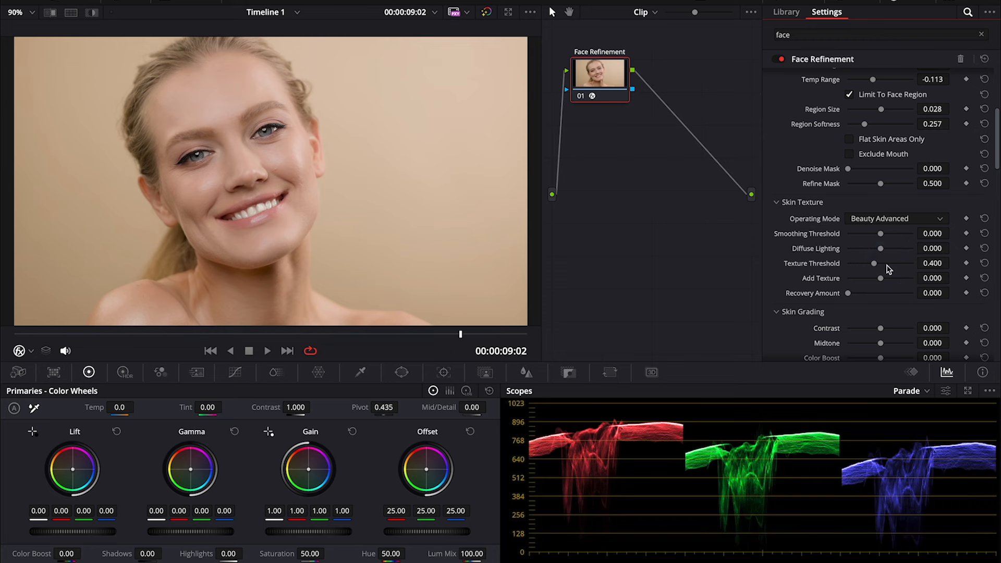
{"action": "scroll", "scroll_direction": "down", "scroll_amount": 3}
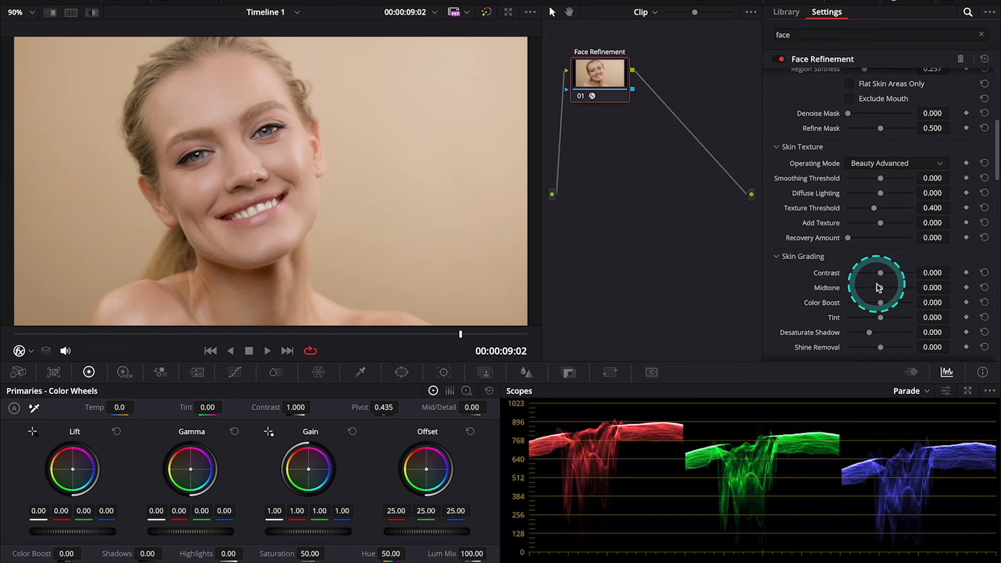
{"action": "scroll", "scroll_direction": "down", "scroll_amount": 3}
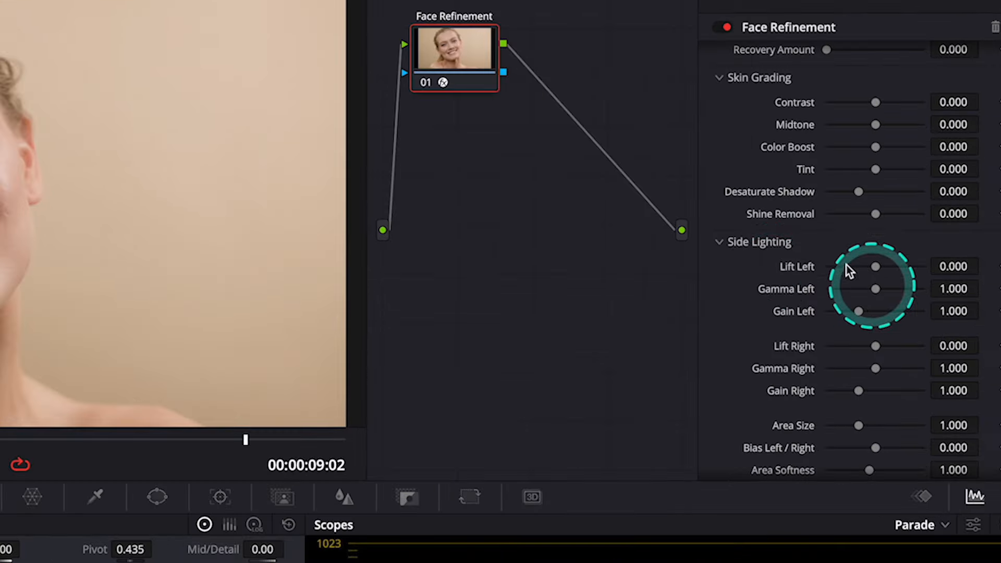
{"action": "scroll", "scroll_direction": "down", "scroll_amount": 3}
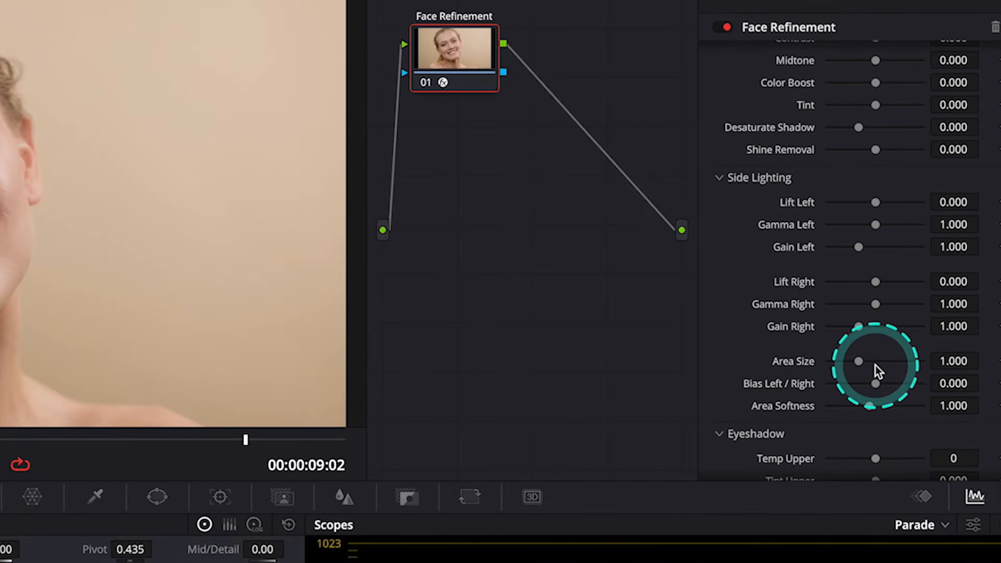
{"action": "mouse_move", "coordinate": [919, 230]}
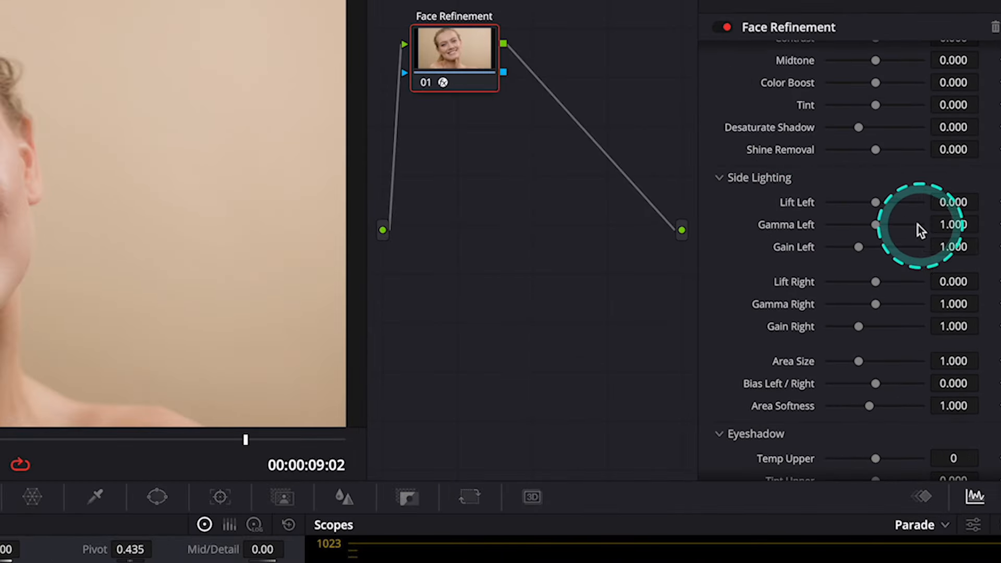
{"action": "mouse_move", "coordinate": [897, 288]}
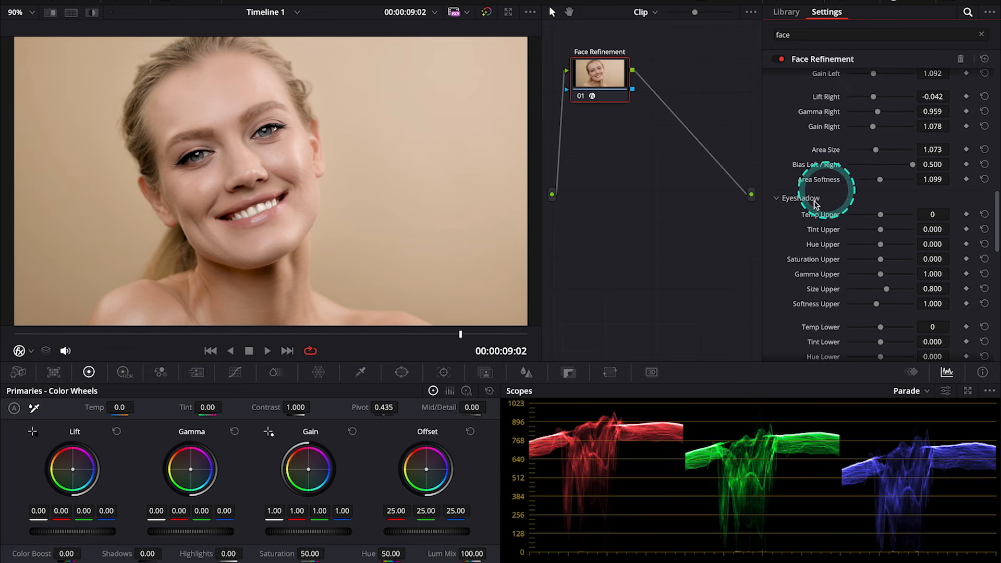
{"action": "scroll", "scroll_direction": "down", "scroll_amount": 3}
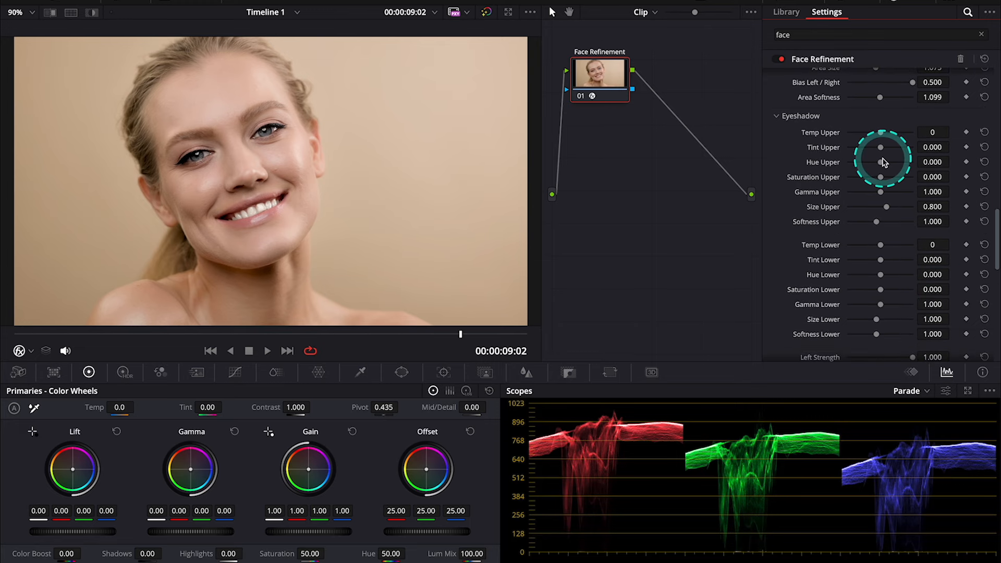
{"action": "mouse_move", "coordinate": [904, 196]}
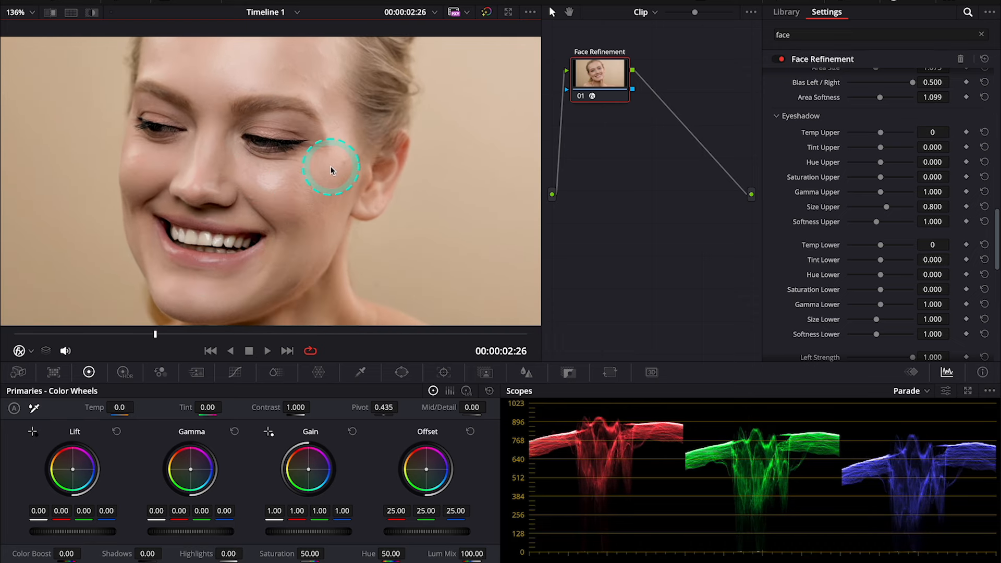
{"action": "mouse_move", "coordinate": [862, 134]}
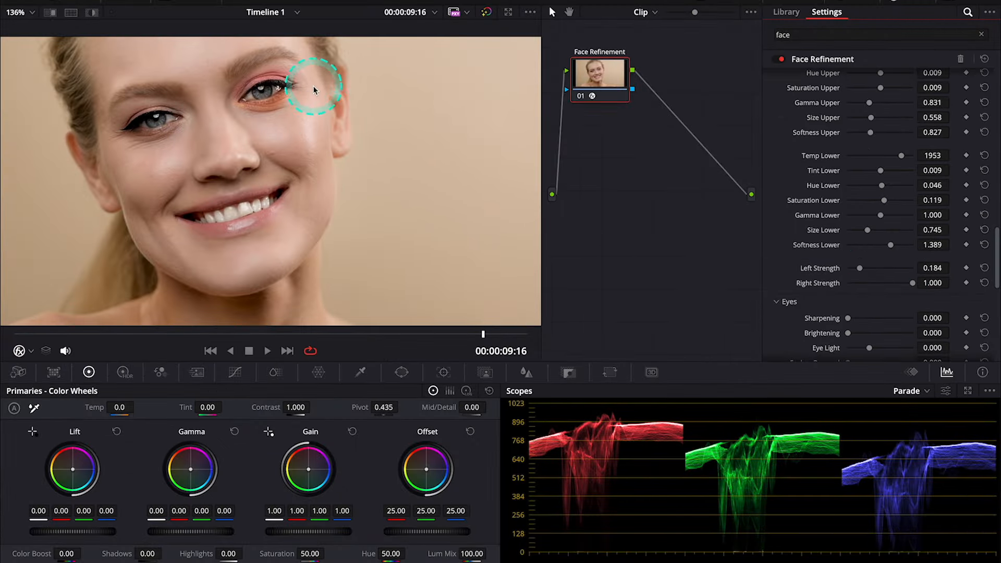
{"action": "mouse_move", "coordinate": [862, 269]}
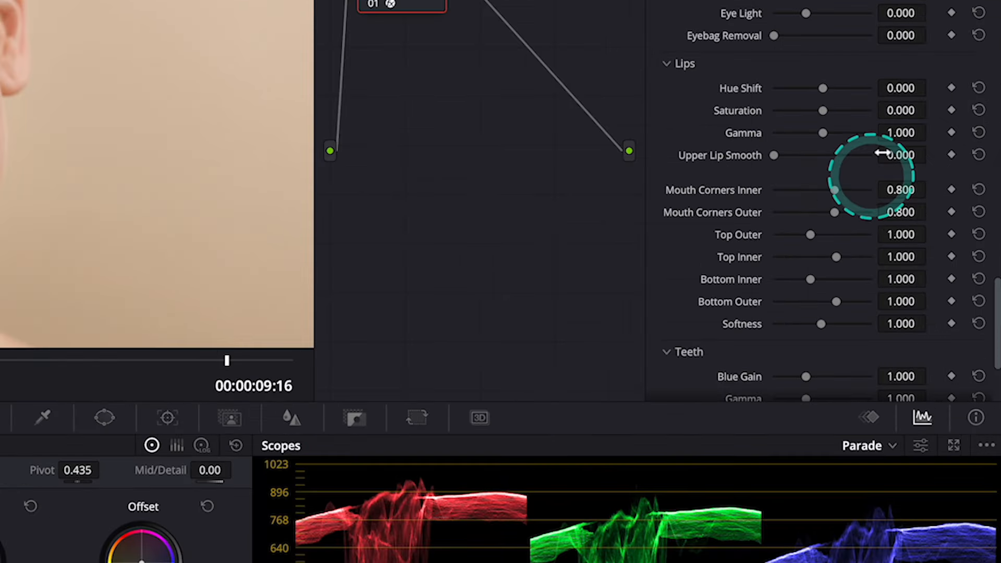
{"action": "mouse_move", "coordinate": [894, 256]}
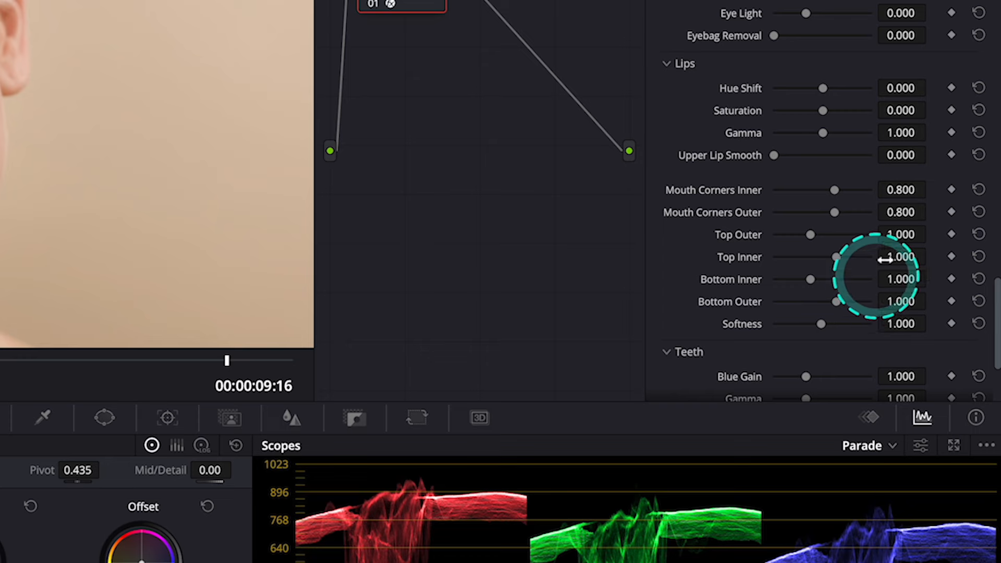
{"action": "mouse_move", "coordinate": [794, 248]}
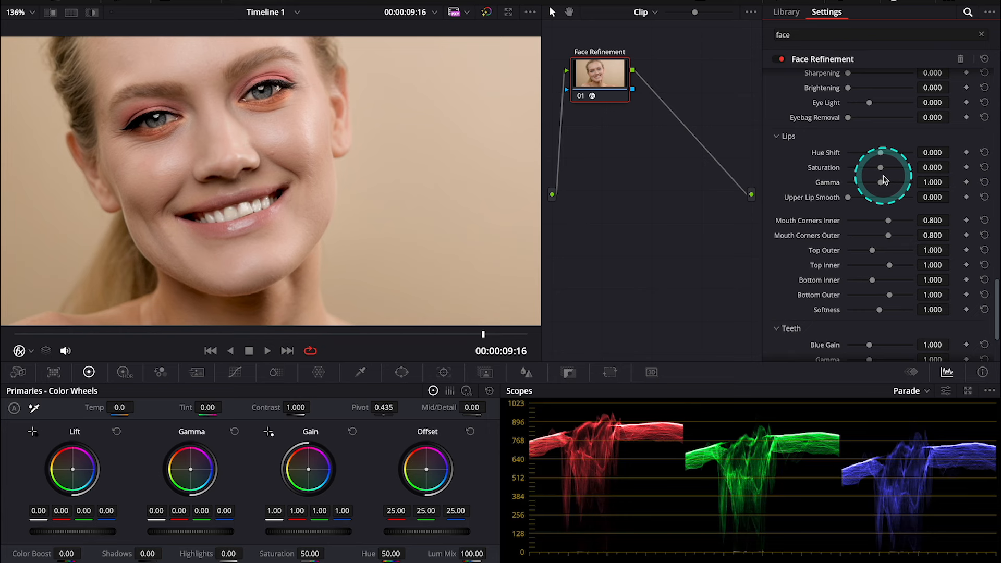
{"action": "mouse_move", "coordinate": [883, 171]}
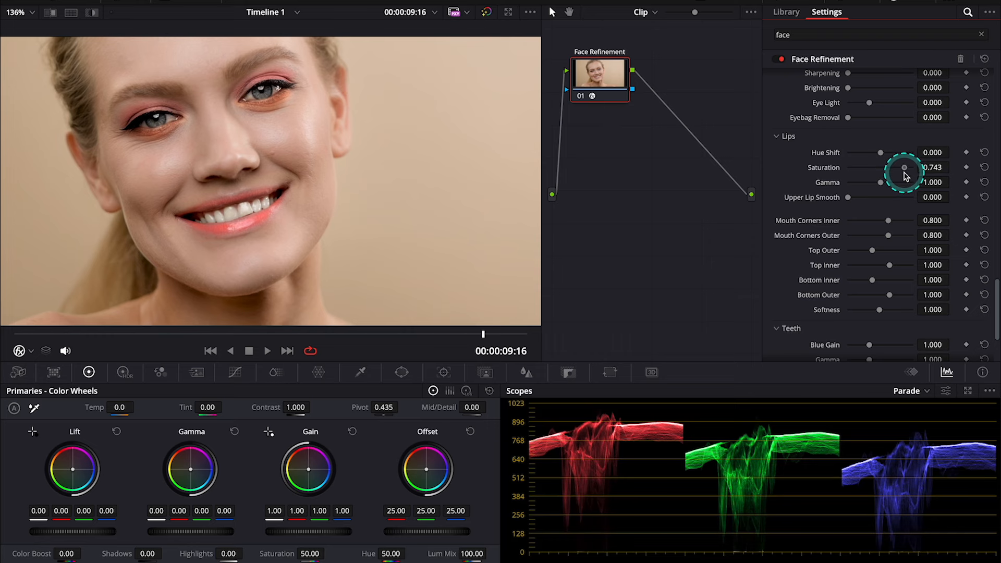
{"action": "mouse_move", "coordinate": [885, 172]}
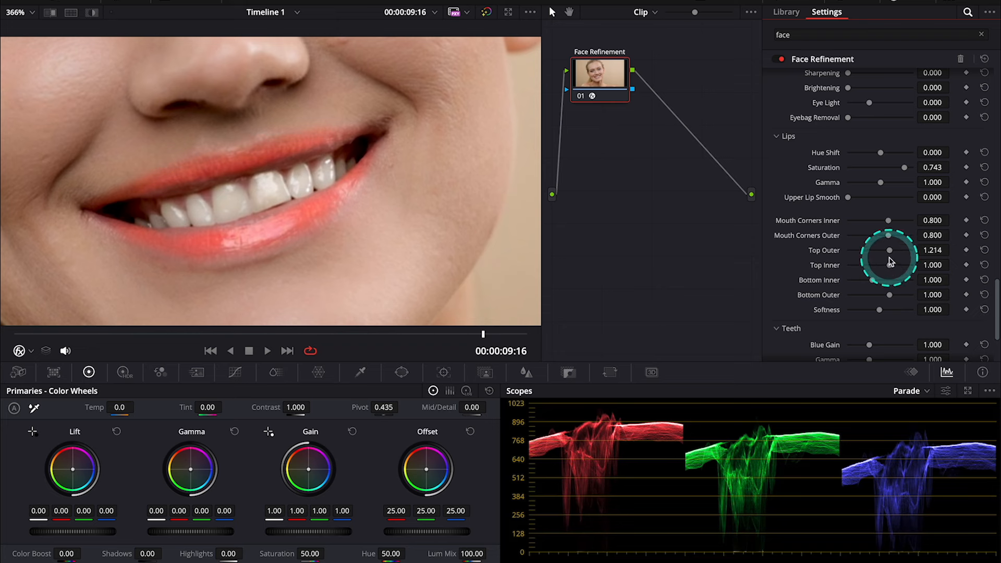
{"action": "mouse_move", "coordinate": [697, 268]}
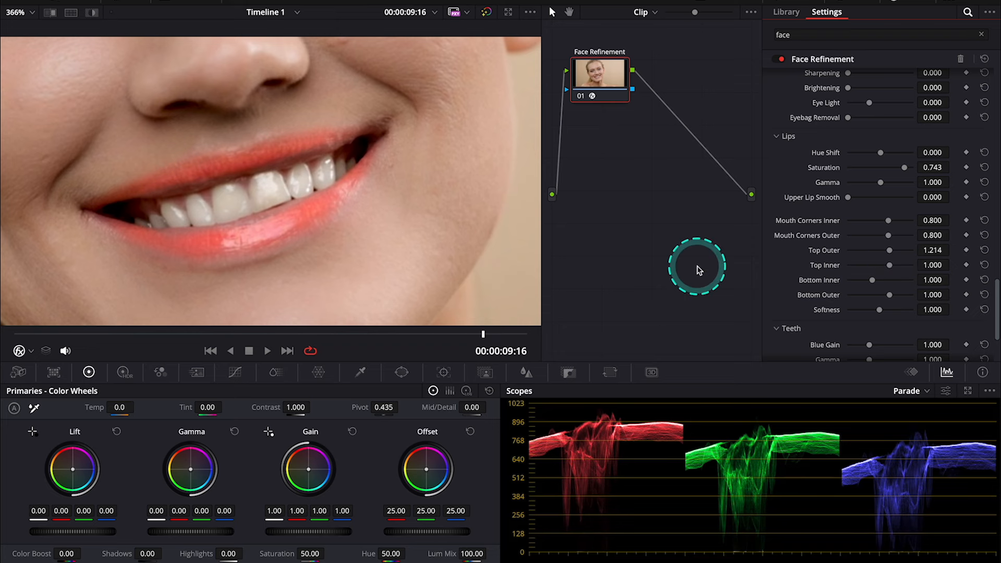
{"action": "mouse_move", "coordinate": [894, 299]}
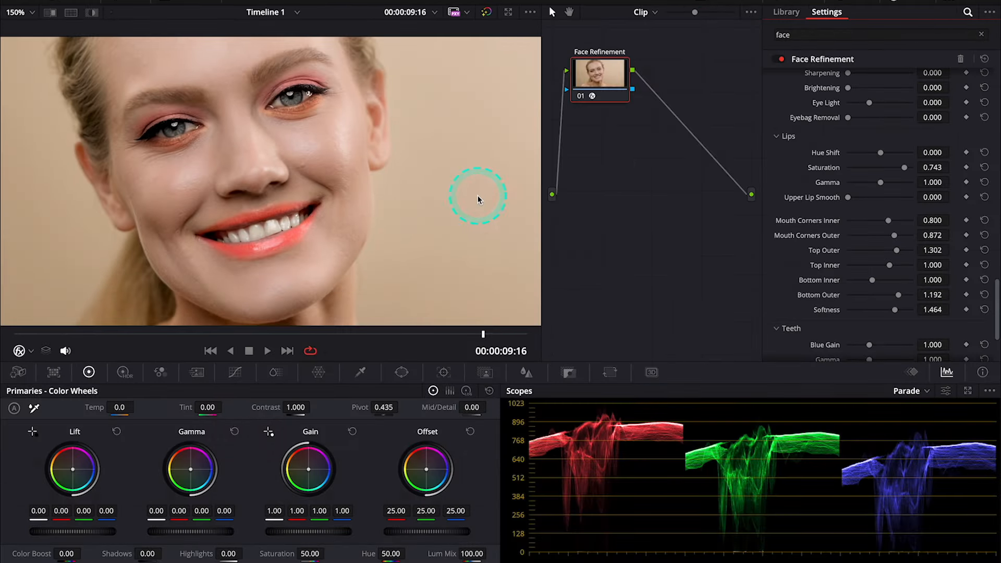
Scroll past the Teeth section, expand Blush and reveal the Forehead settings
{"action": "scroll", "scroll_direction": "down", "scroll_amount": 3}
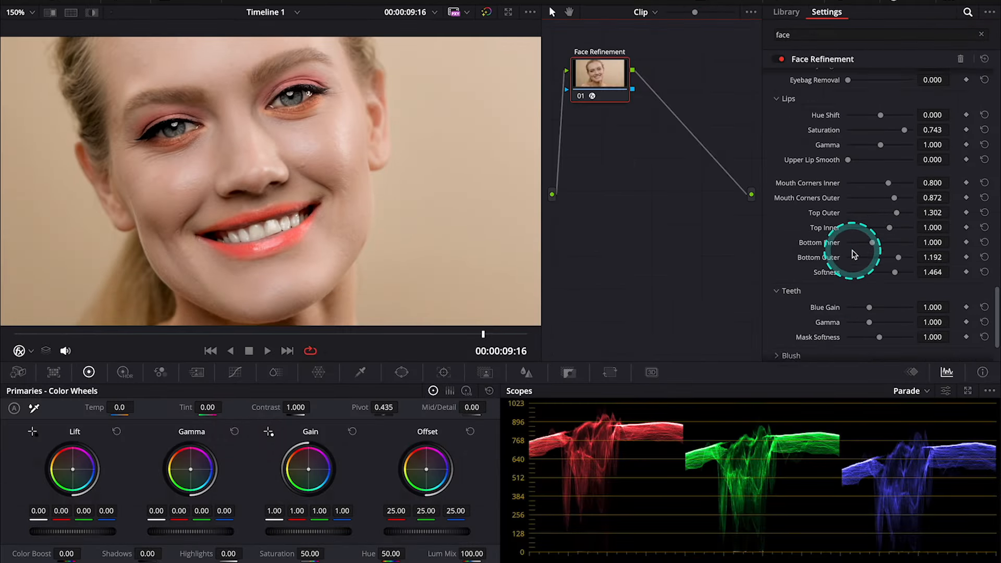
{"action": "scroll", "scroll_direction": "down", "scroll_amount": 3}
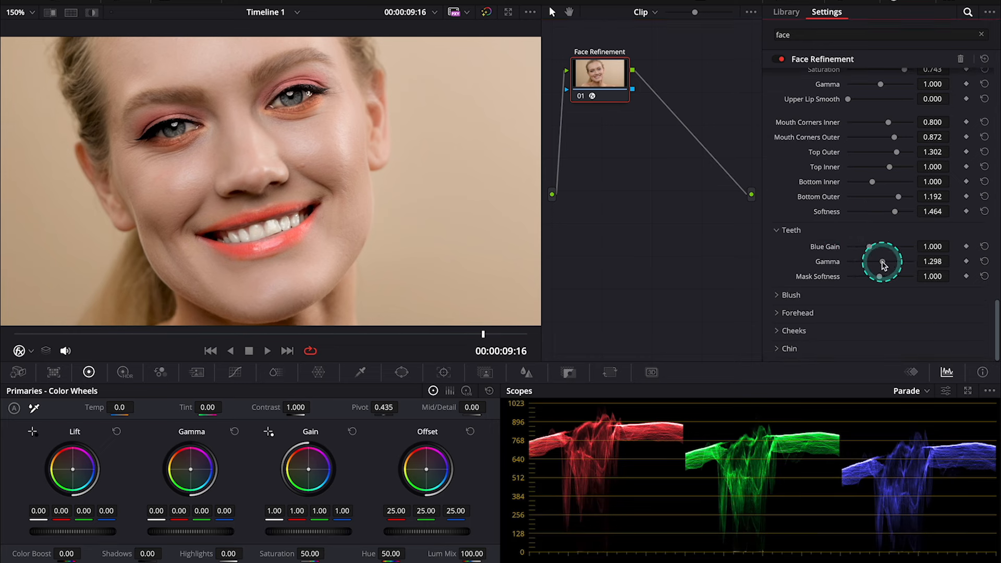
{"action": "mouse_move", "coordinate": [871, 248]}
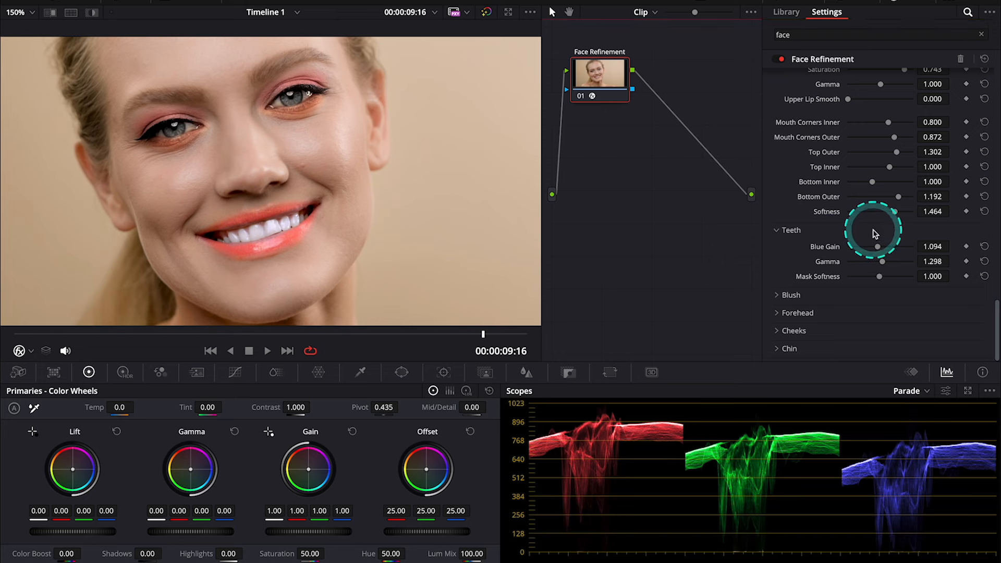
{"action": "mouse_move", "coordinate": [781, 301]}
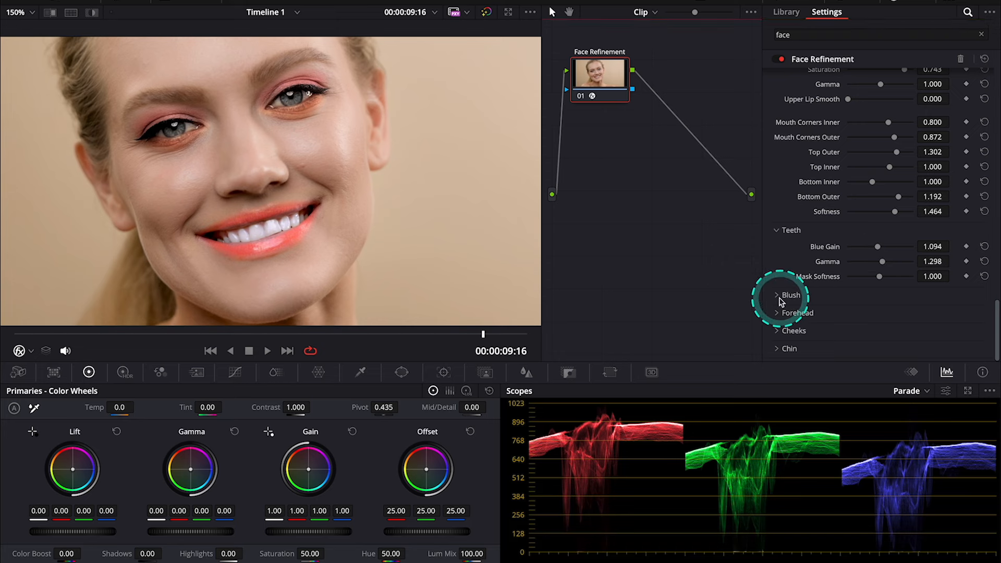
{"action": "left_click", "coordinate": [777, 295]}
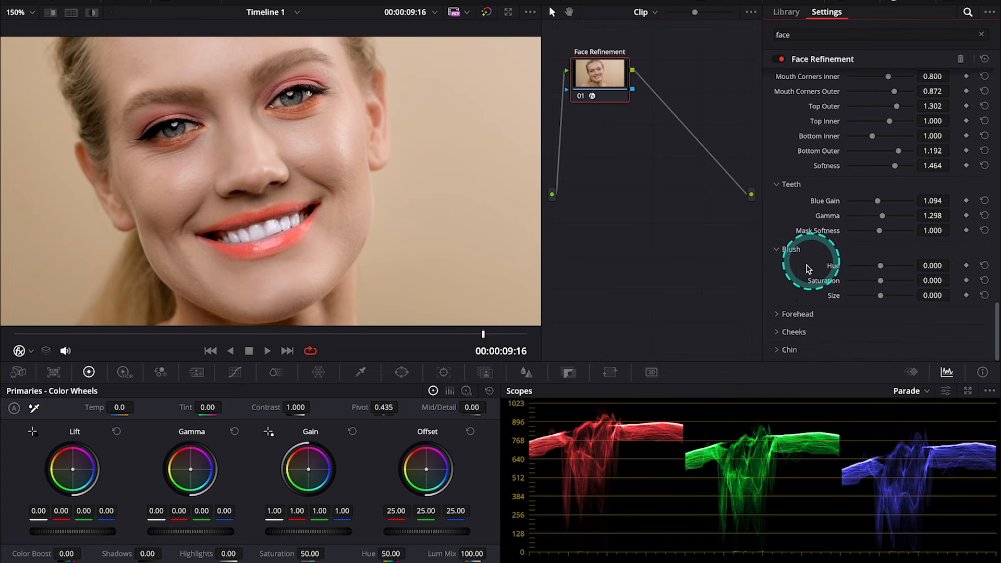
{"action": "scroll", "scroll_direction": "down", "scroll_amount": 3}
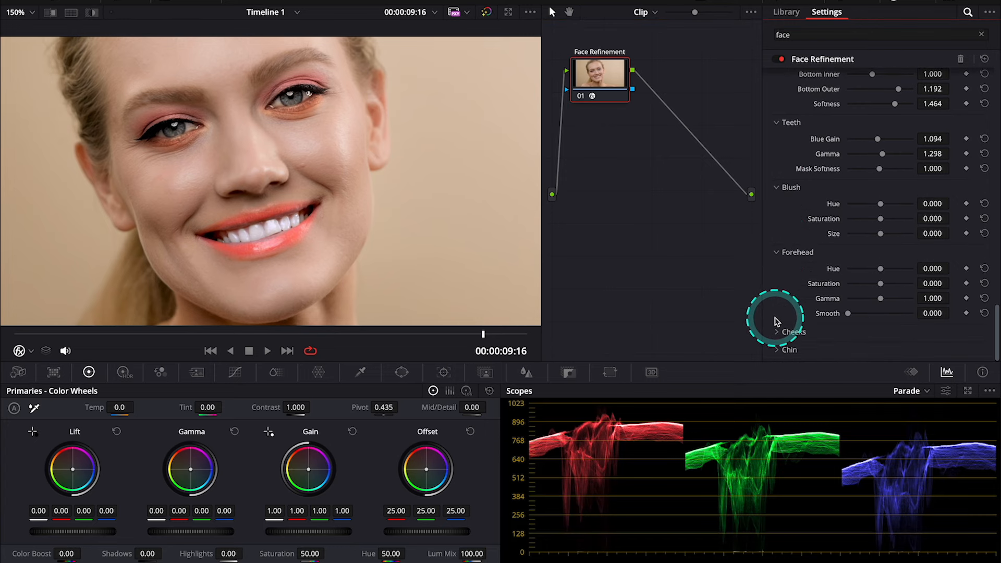